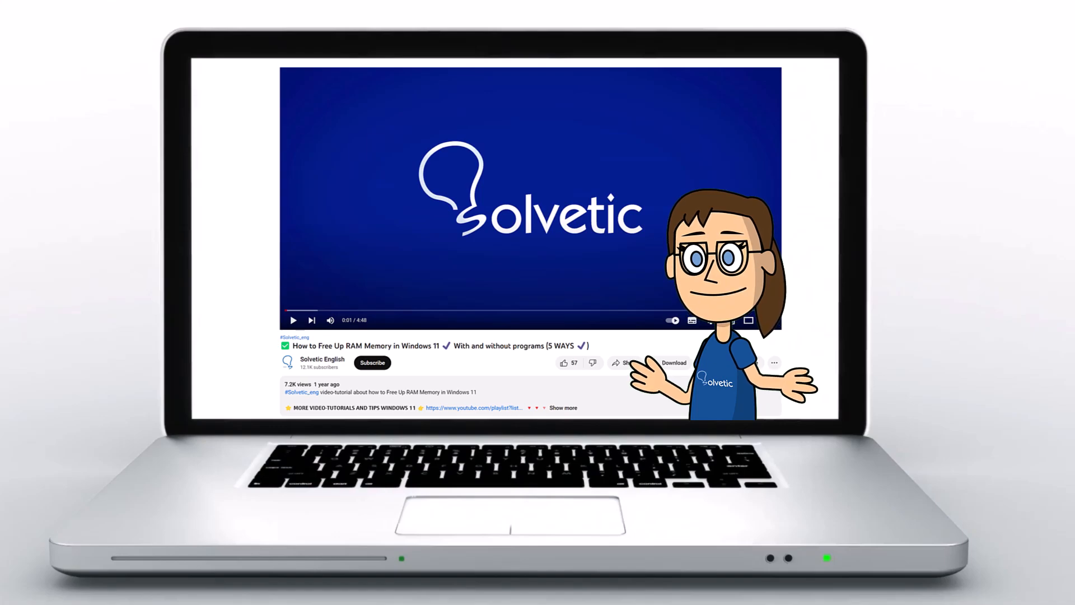
Open the Instagram messages inbox and go to the list of message requests.
{"action": "left_click", "coordinate": [562, 408]}
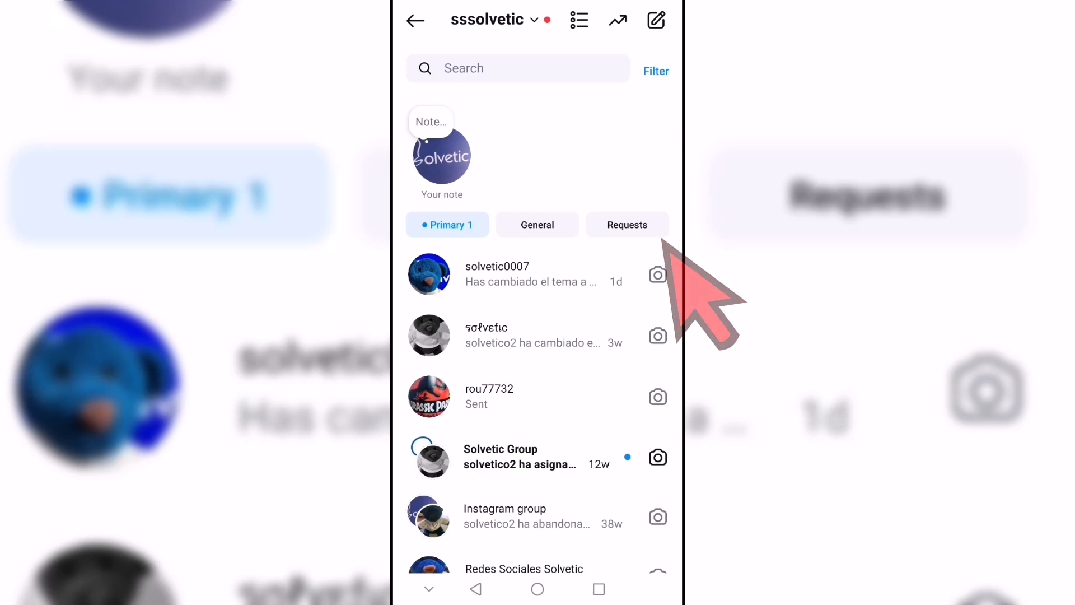
{"action": "left_click", "coordinate": [627, 224]}
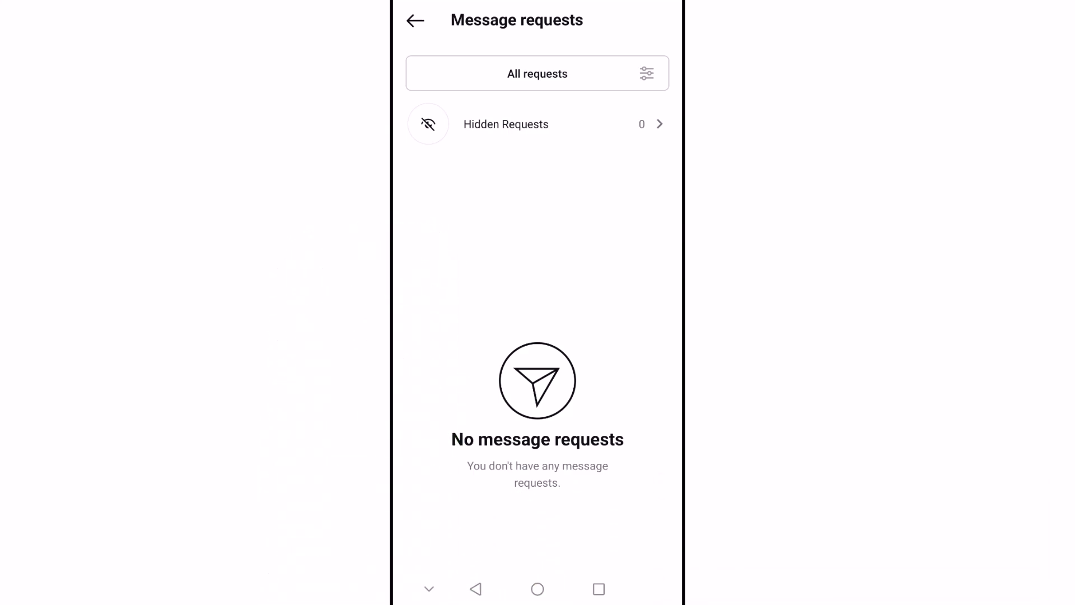
Leave the empty Message requests screen and return to the Instagram home feed.
{"action": "left_click", "coordinate": [415, 20]}
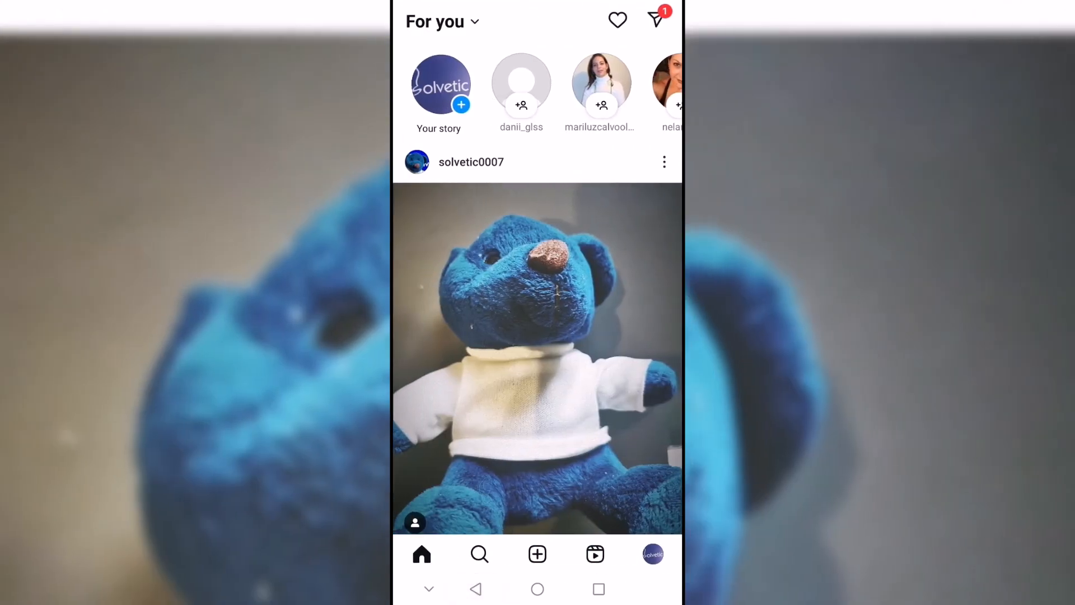